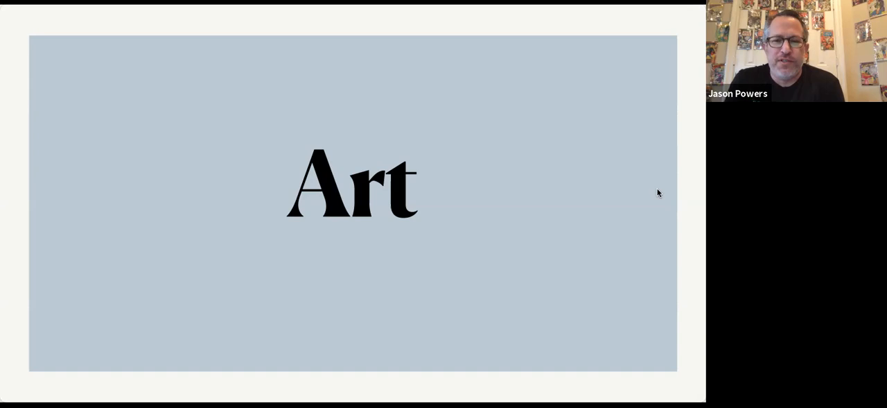
mouse_move(628, 145)
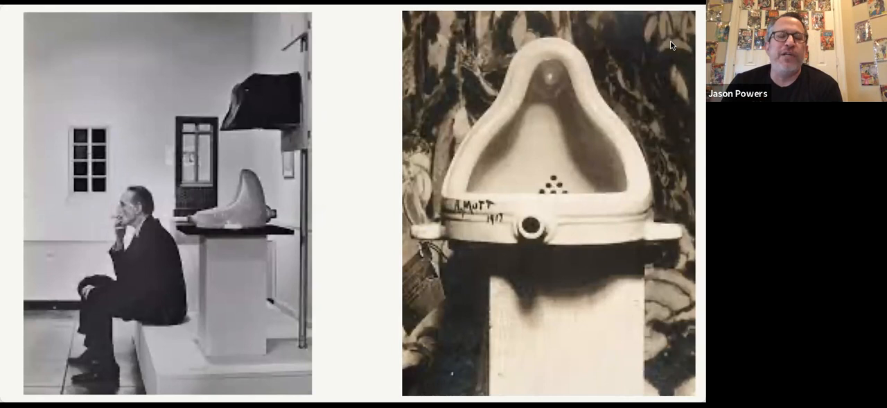
mouse_move(662, 183)
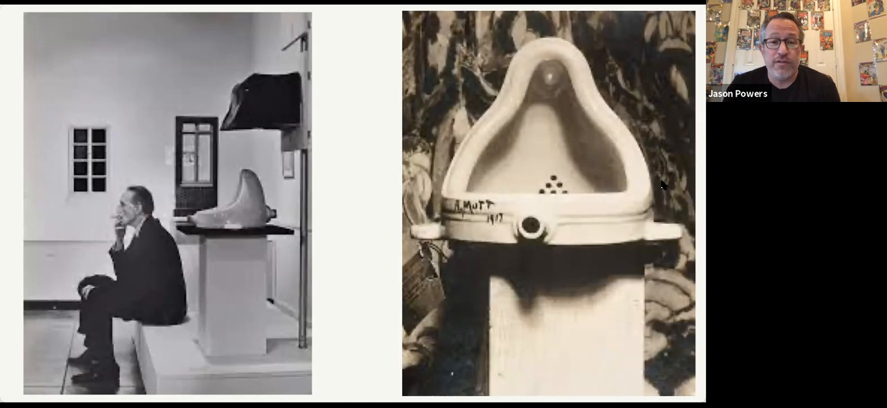
mouse_move(621, 244)
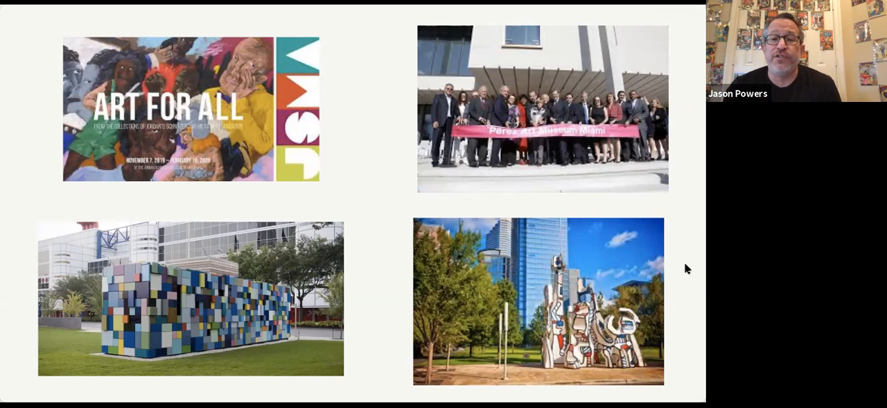
mouse_move(654, 23)
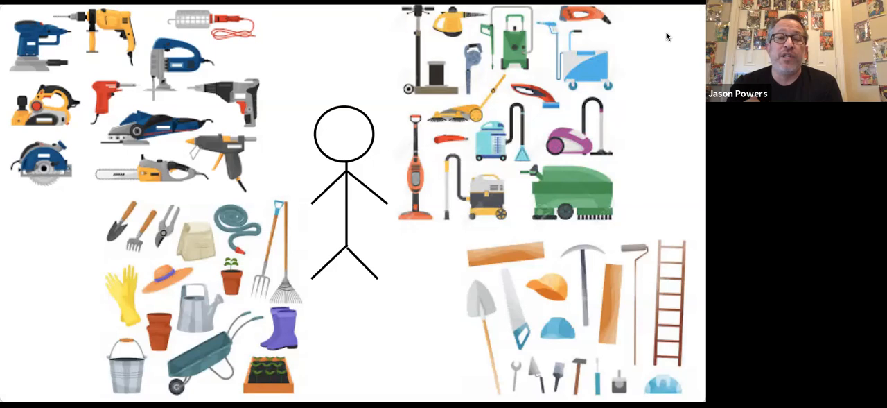
mouse_move(688, 44)
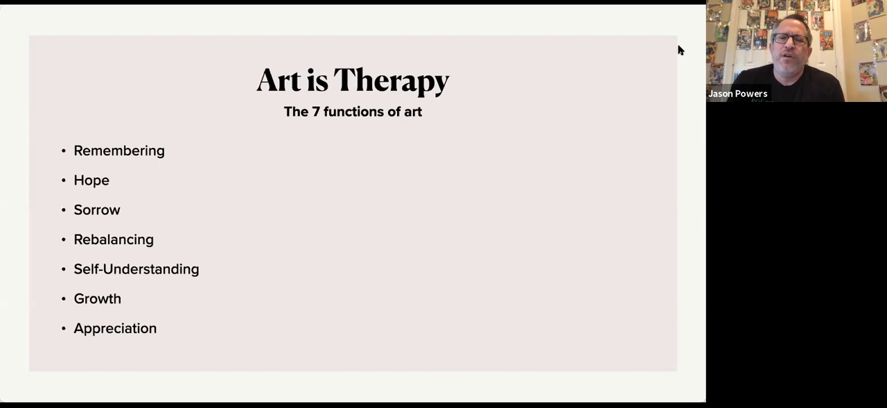
key("Right")
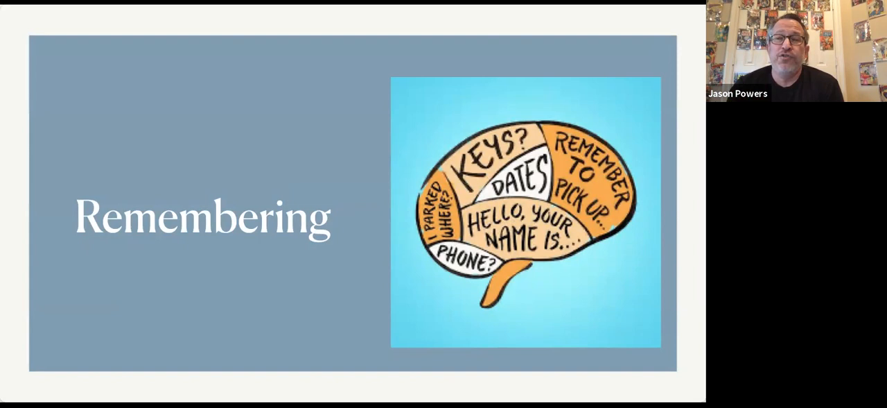
mouse_move(653, 53)
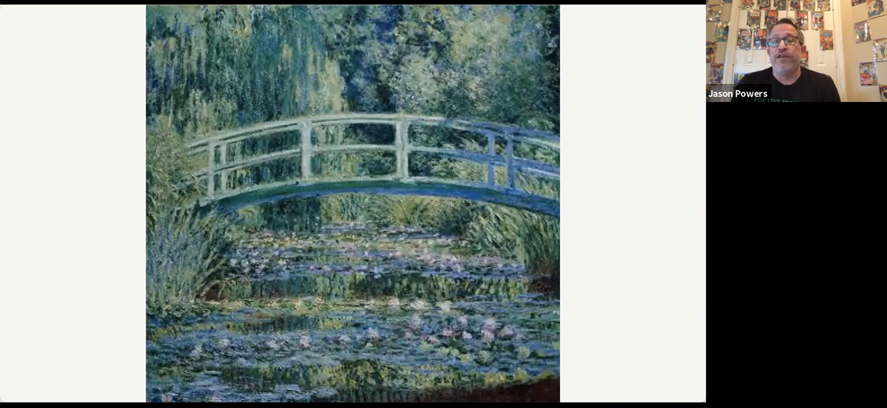
mouse_move(604, 58)
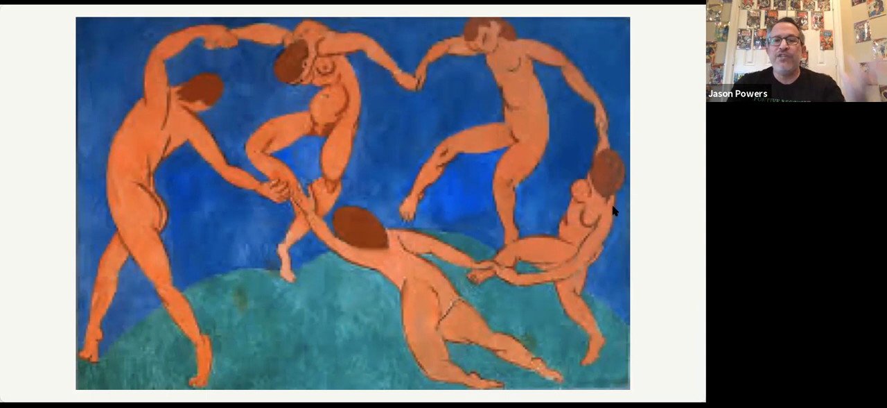
mouse_move(660, 200)
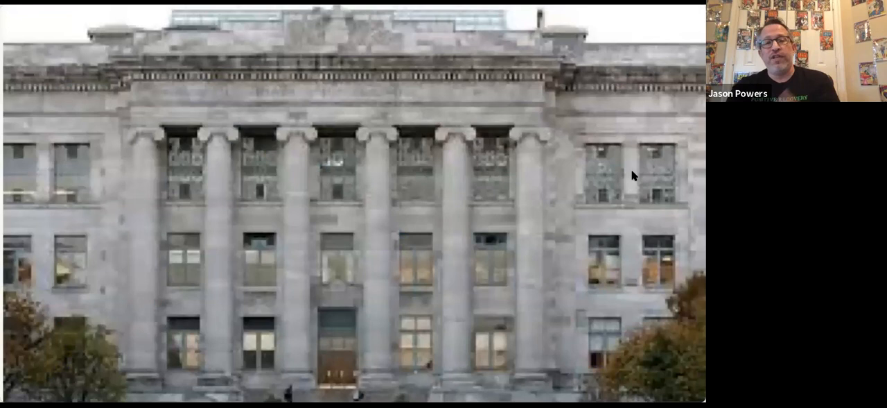
mouse_move(687, 161)
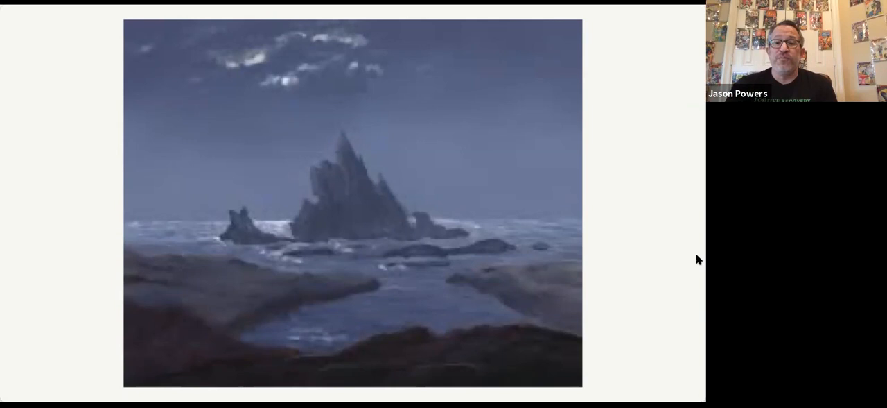
mouse_move(652, 227)
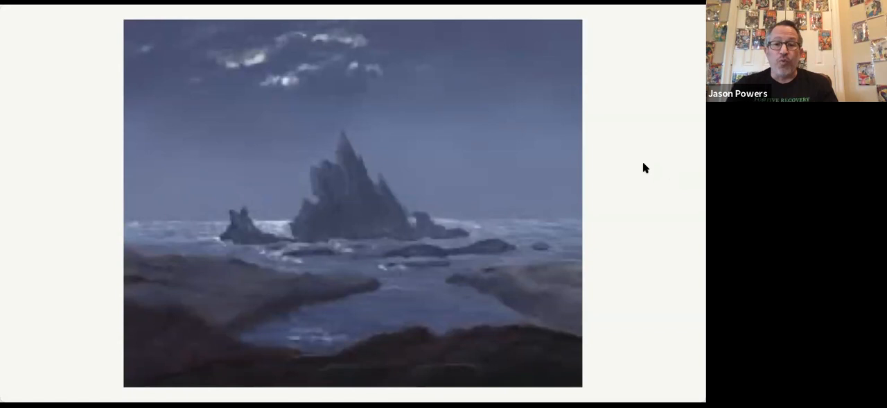
mouse_move(657, 186)
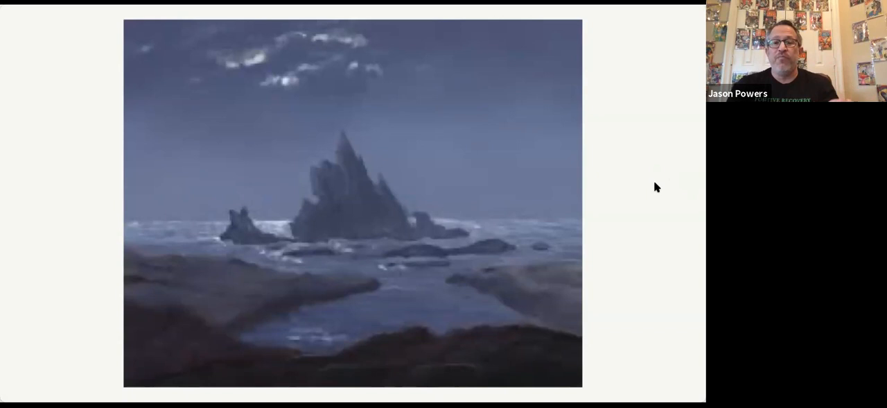
mouse_move(693, 180)
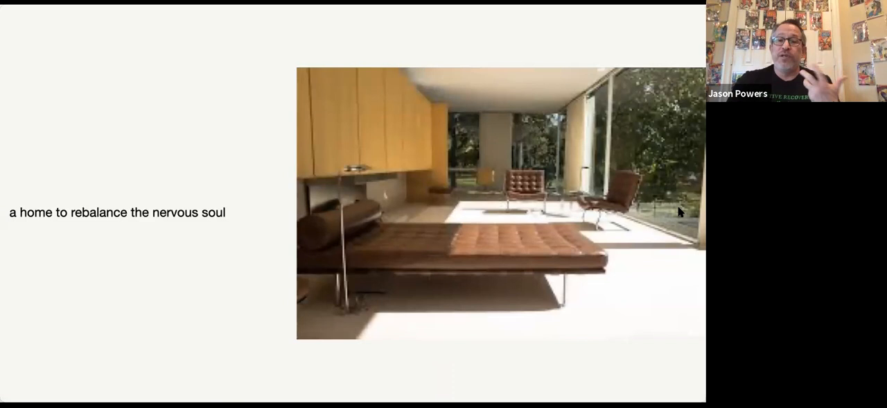
mouse_move(624, 253)
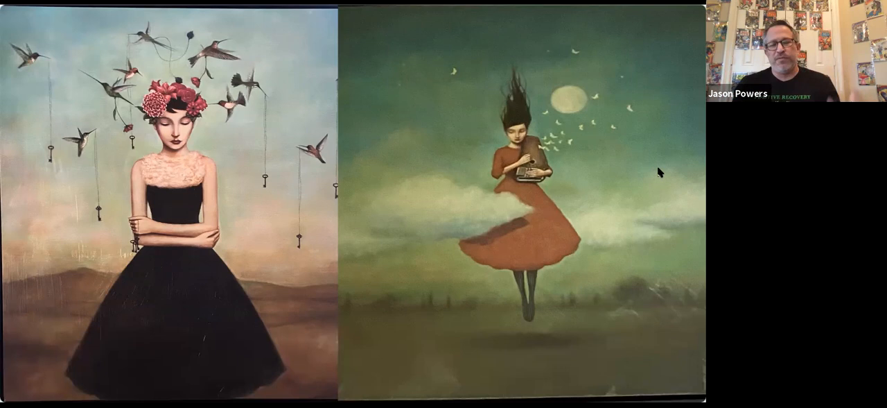
mouse_move(662, 43)
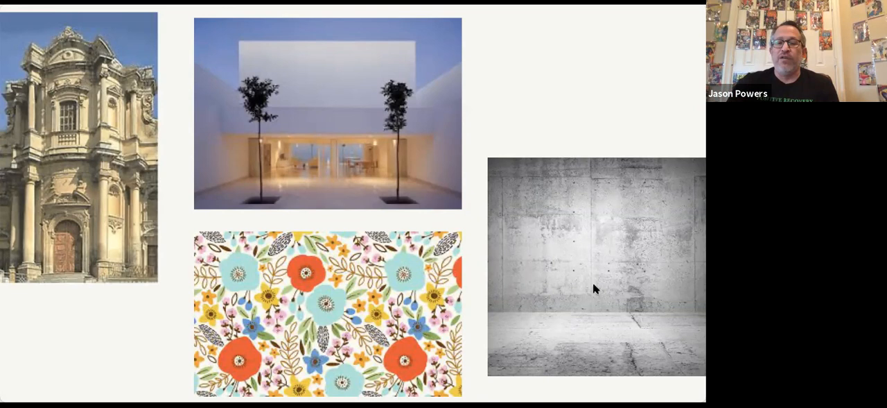
mouse_move(613, 269)
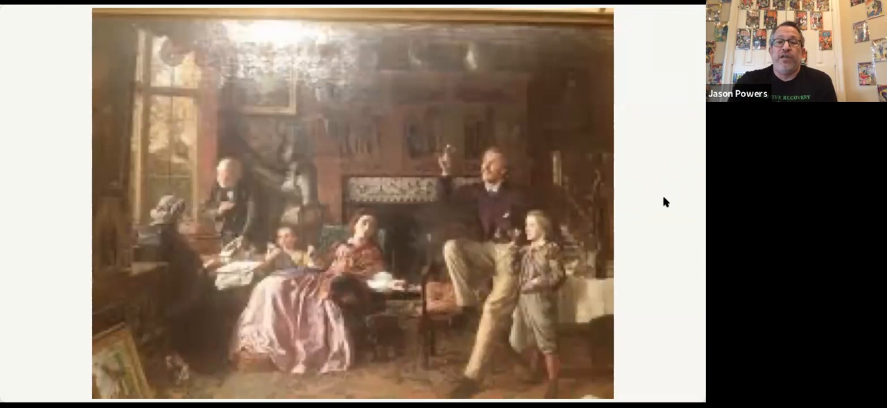
mouse_move(699, 219)
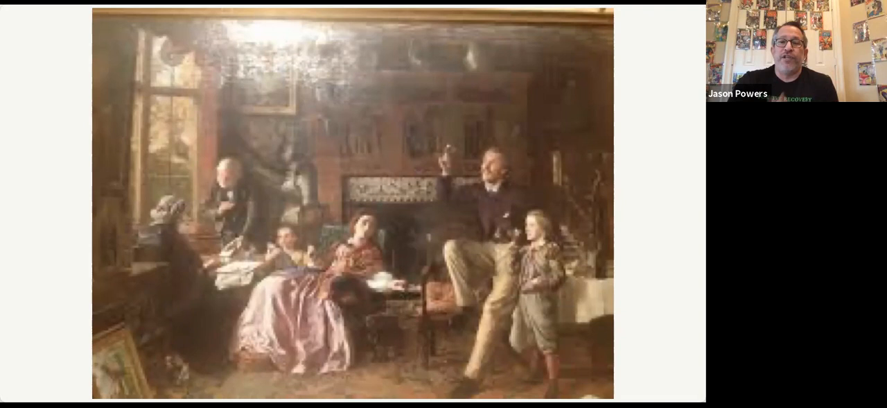
mouse_move(671, 184)
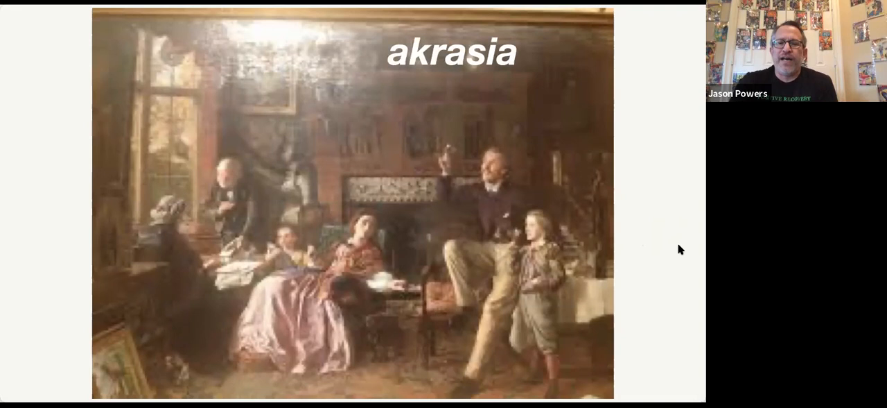
mouse_move(696, 215)
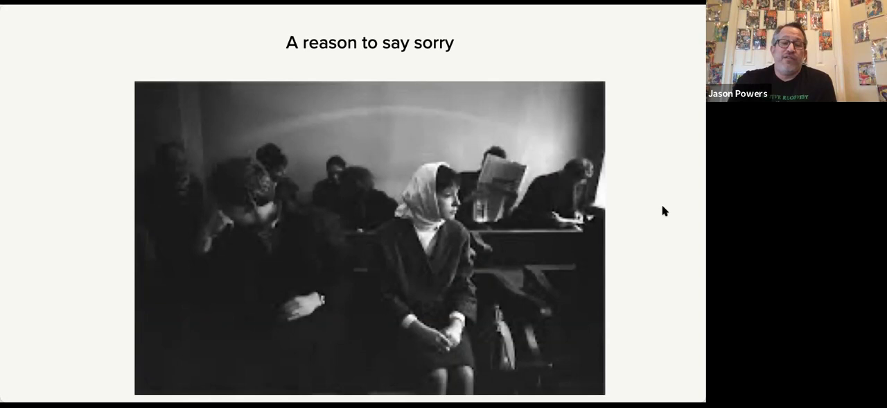
mouse_move(660, 233)
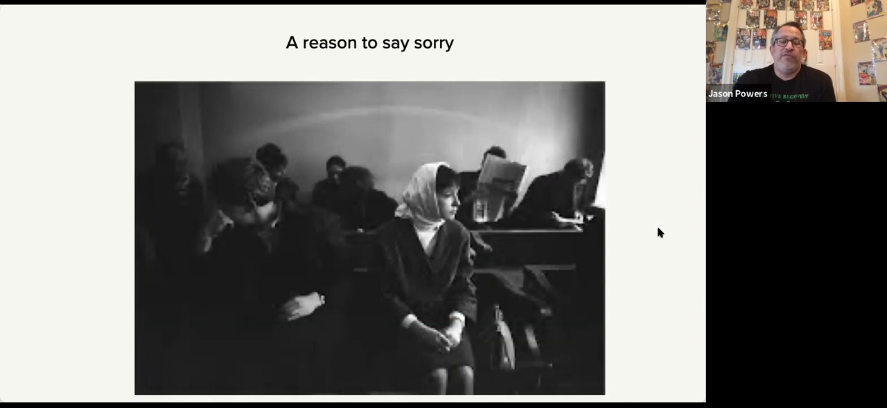
mouse_move(690, 227)
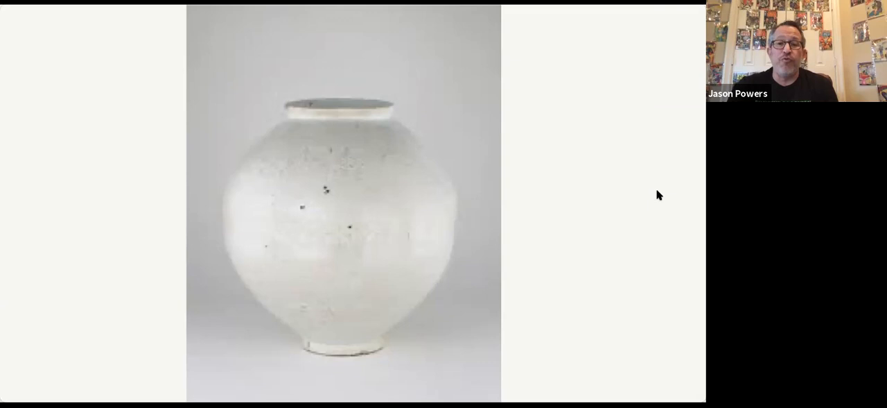
mouse_move(686, 205)
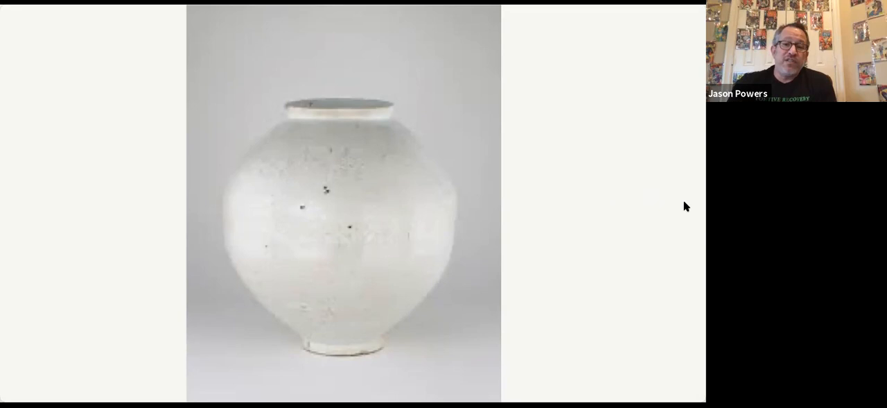
mouse_move(578, 201)
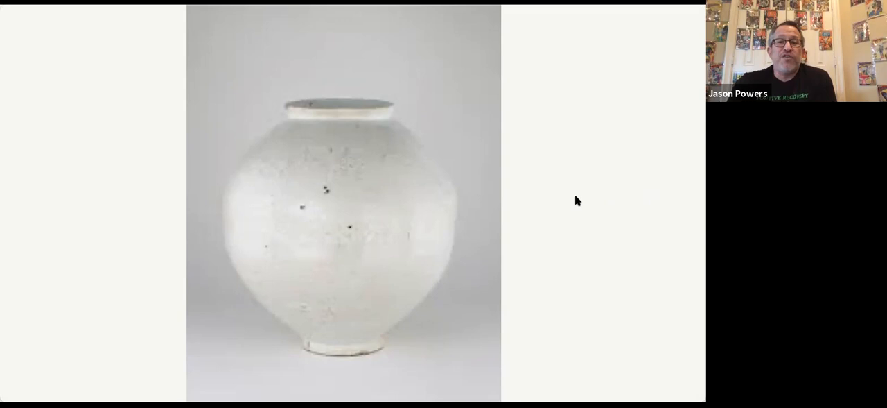
mouse_move(646, 225)
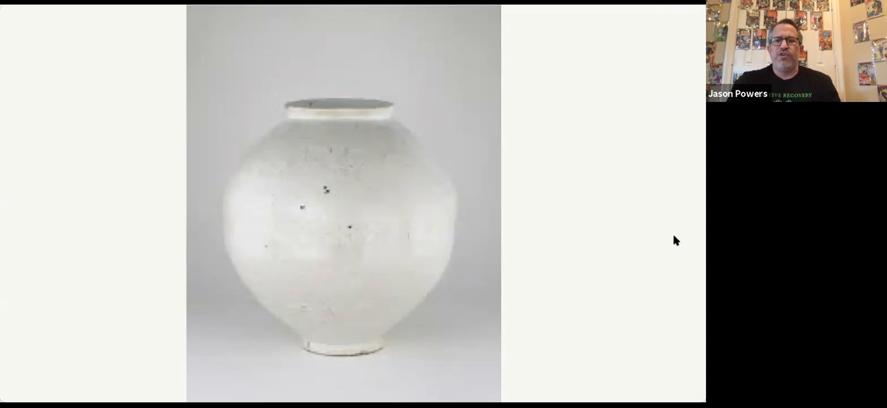
mouse_move(629, 258)
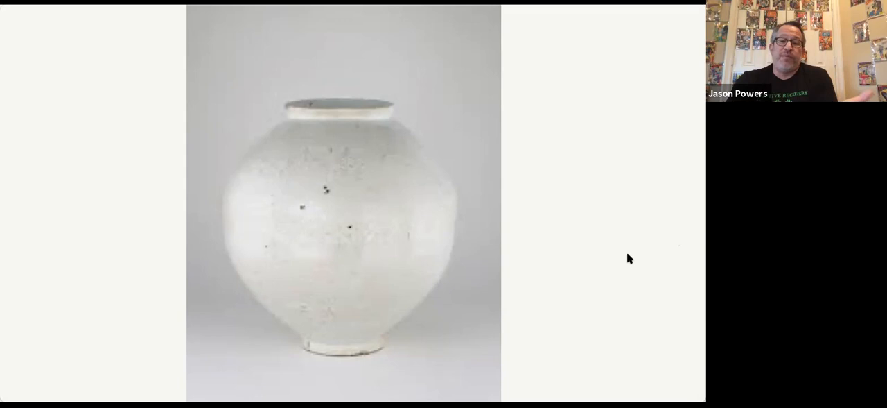